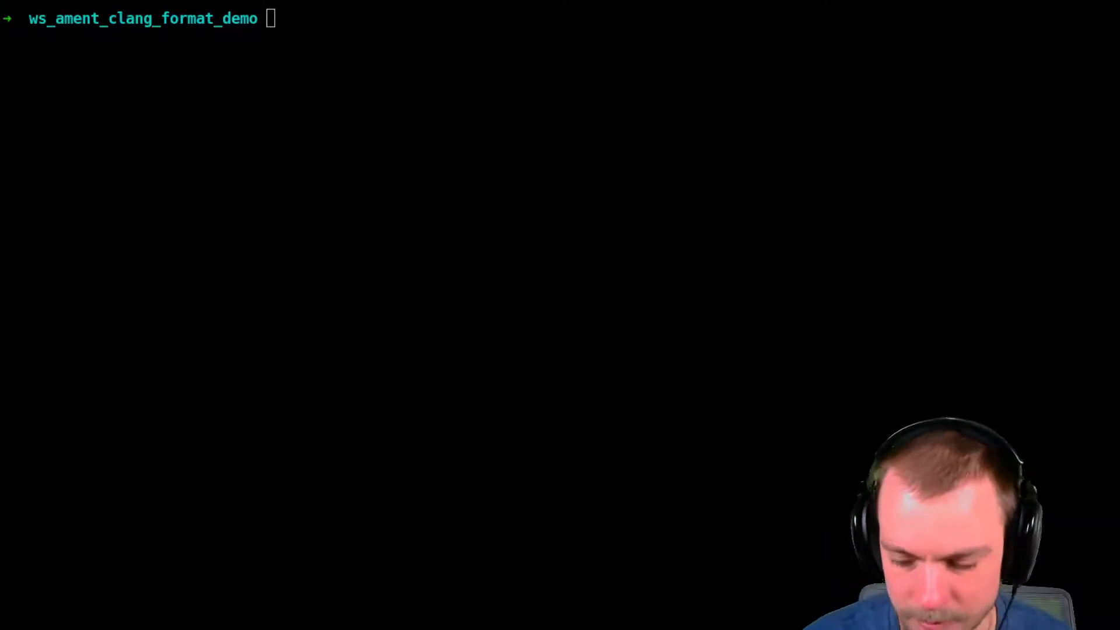
pyautogui.moveTo(757, 325)
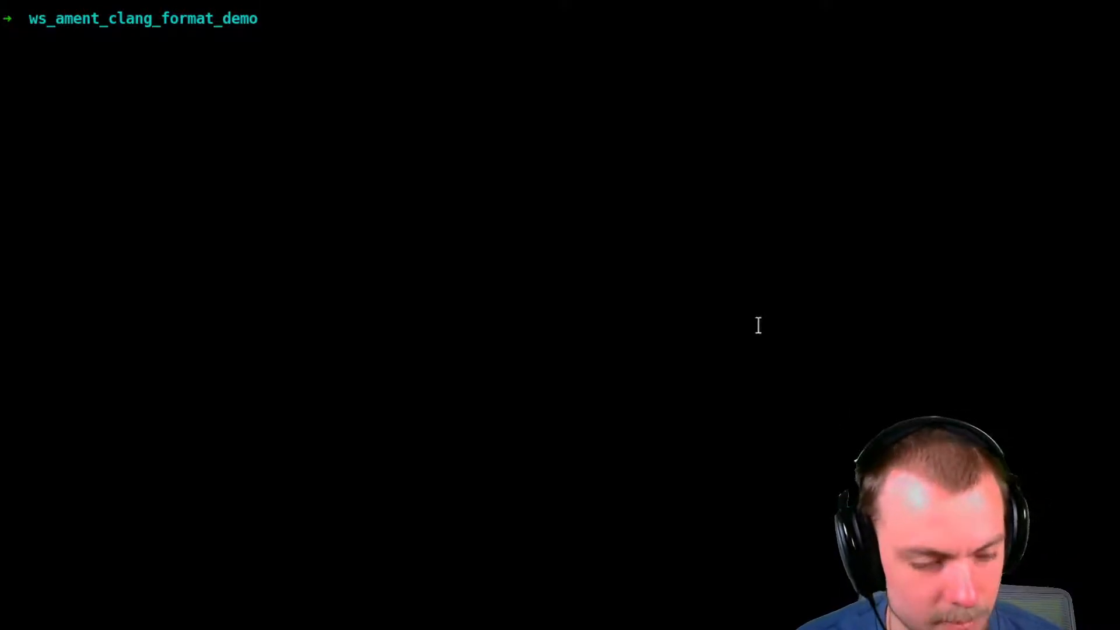
# Step: Build the workspace with colcon (ccache, release, symlink-install) and run colcon test
pyautogui.write('colcon build --mixin ccache release --symlink-install')
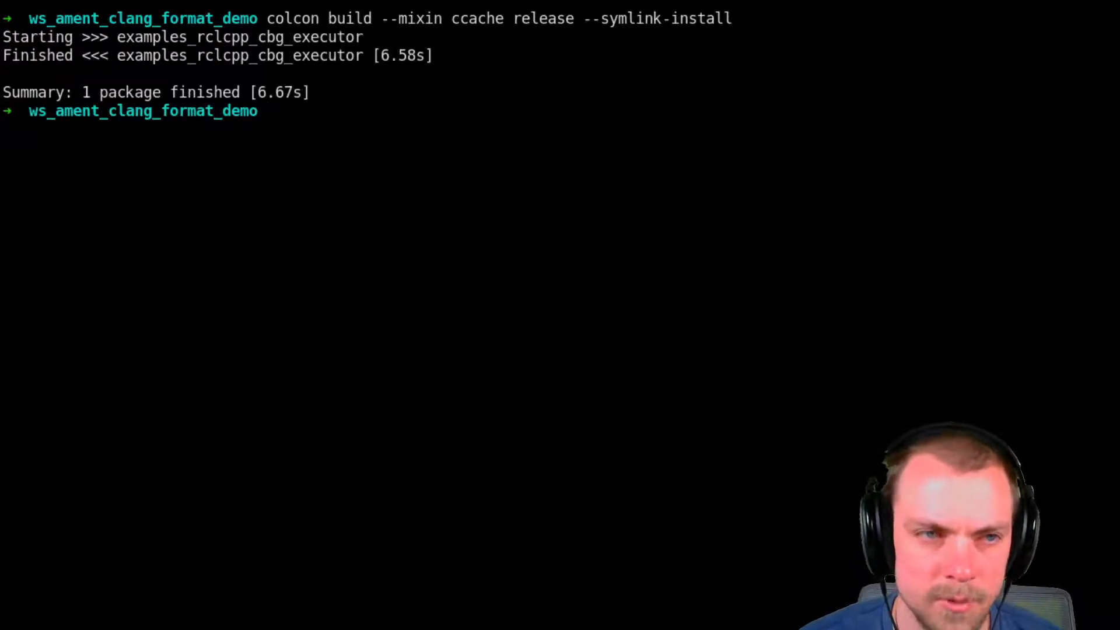
pyautogui.write('colcon test')
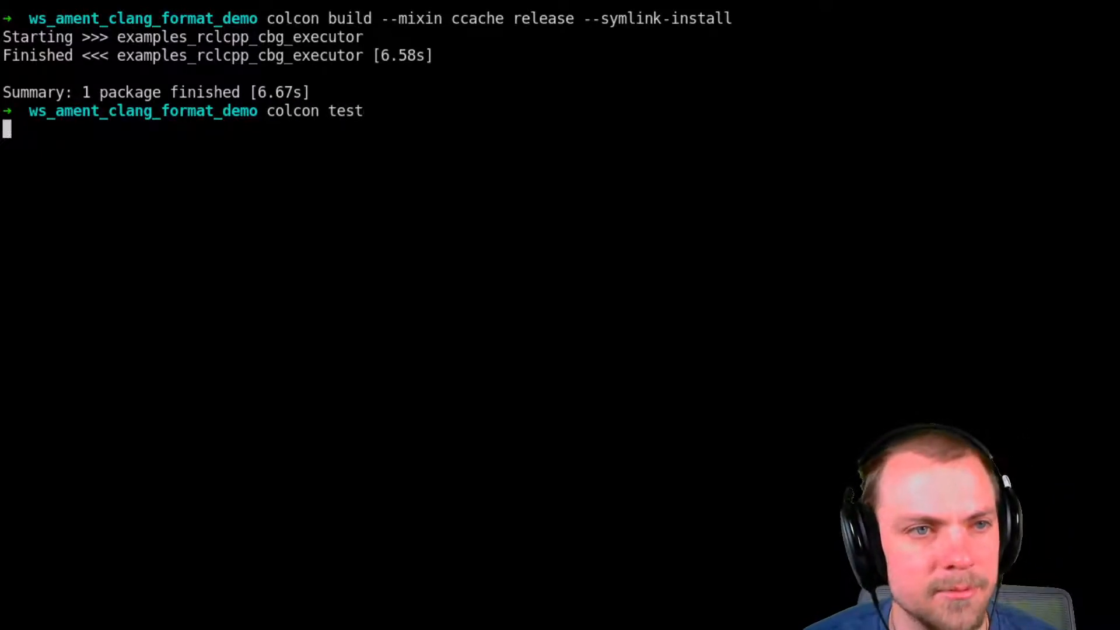
pyautogui.press('Return')
pyautogui.write('cd src/cbg_executor')
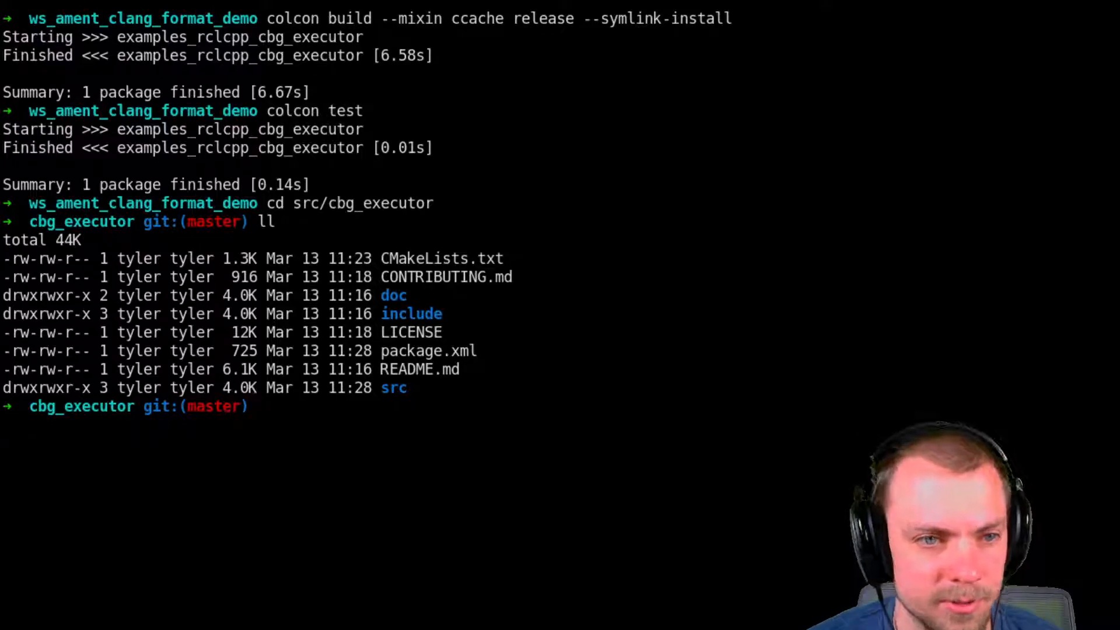
# Step: Edit package.xml in vim, adding a new line below the ament_lint_auto test dependency
pyautogui.write('vim pi')
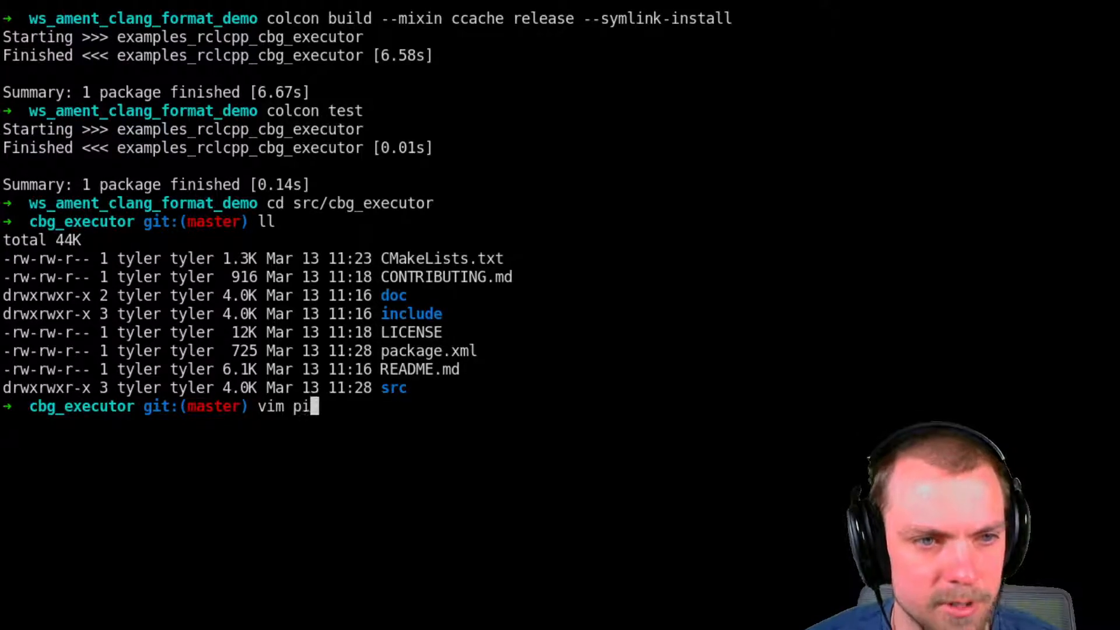
pyautogui.press('Return')
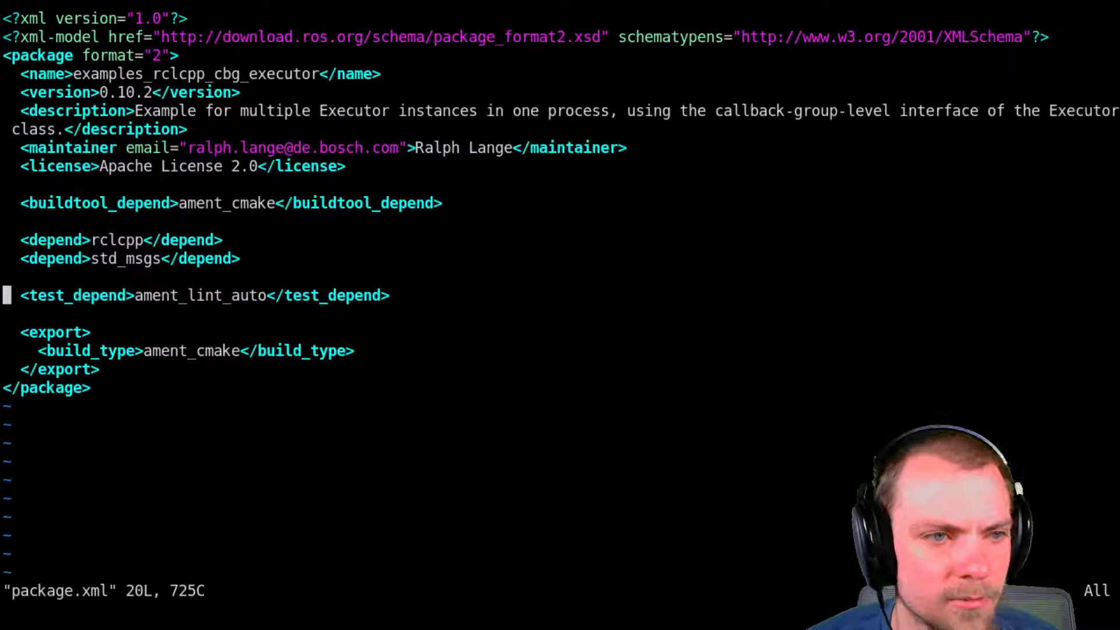
pyautogui.press('o')
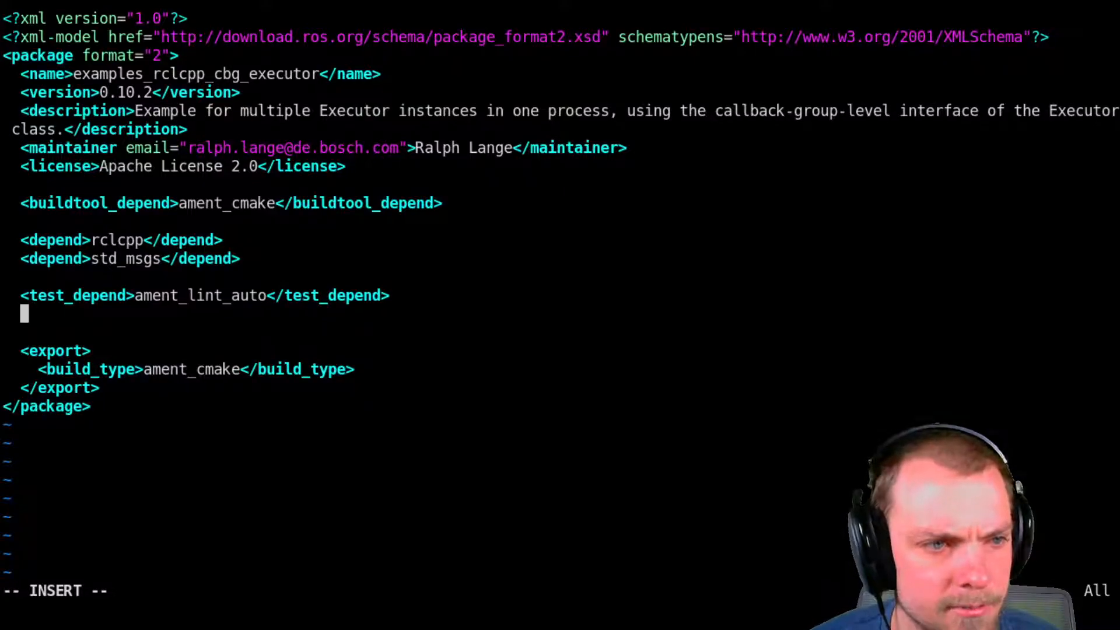
# Step: Declare <test_depend>ament_cmake_clang_format</test_depend> as the new test dependency
pyautogui.write('<test_')
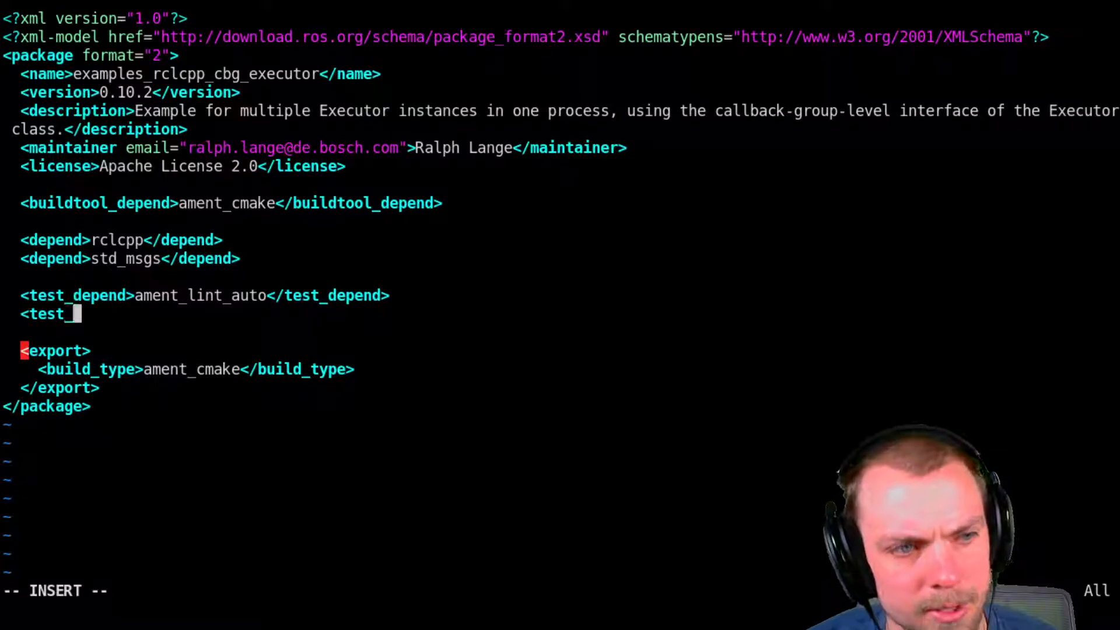
pyautogui.write('depend>')
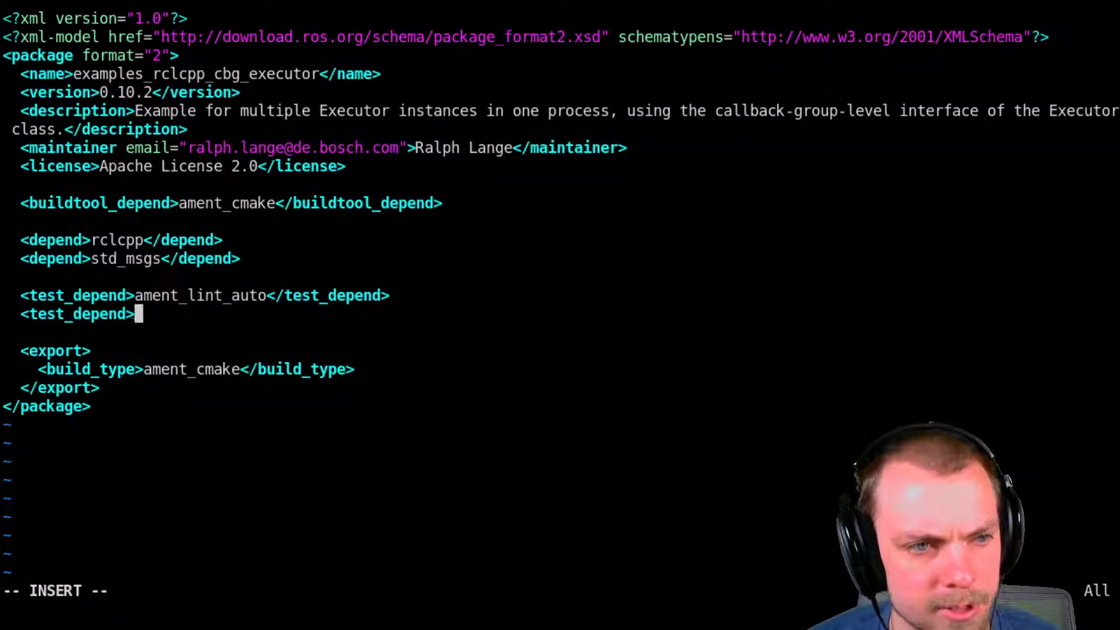
pyautogui.write('ament_cmake')
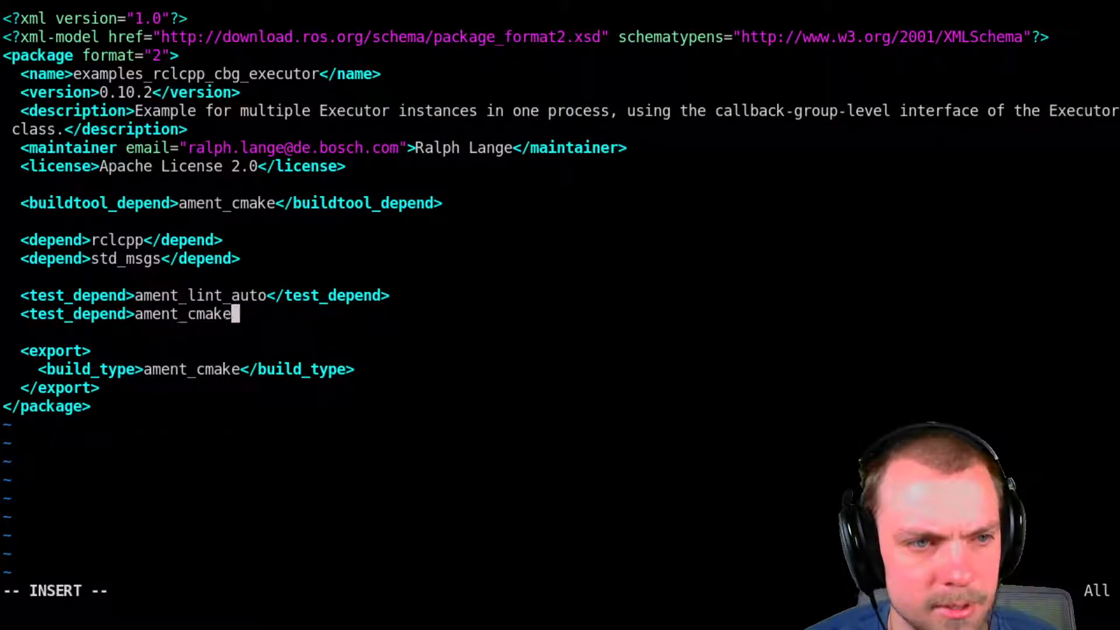
pyautogui.write('_clang_')
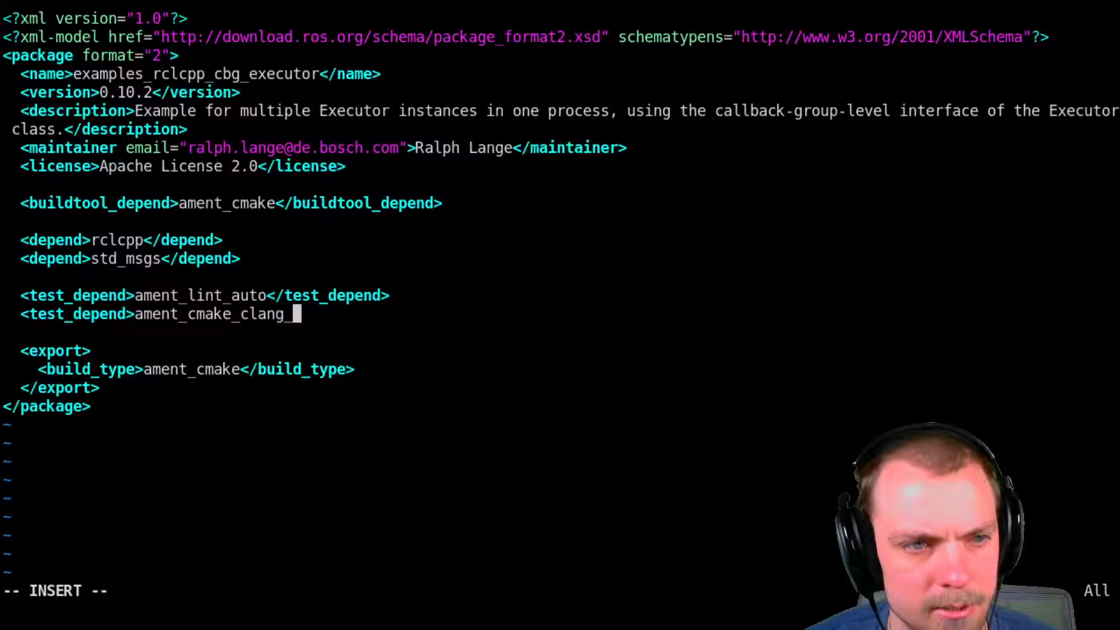
pyautogui.write('format')
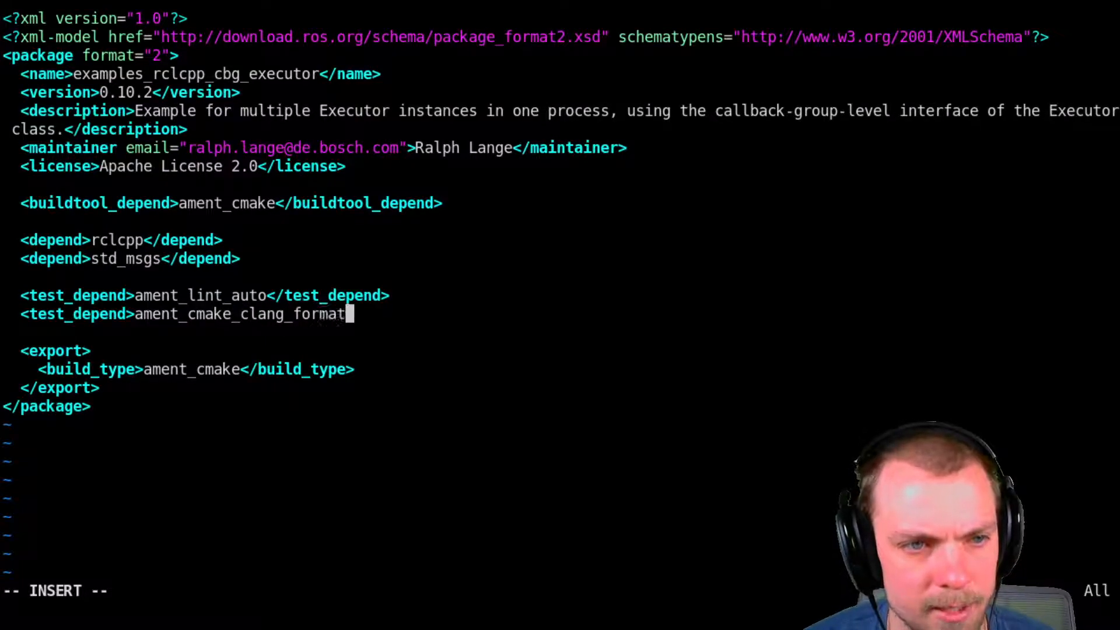
pyautogui.write('</te')
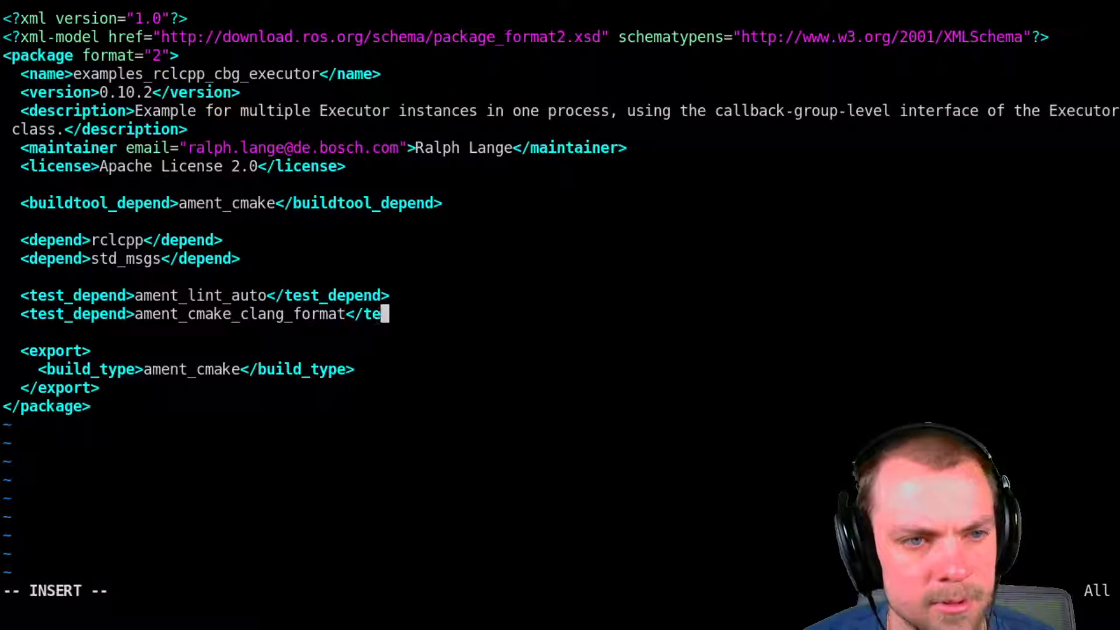
pyautogui.write('st_depend>')
pyautogui.write('vim')
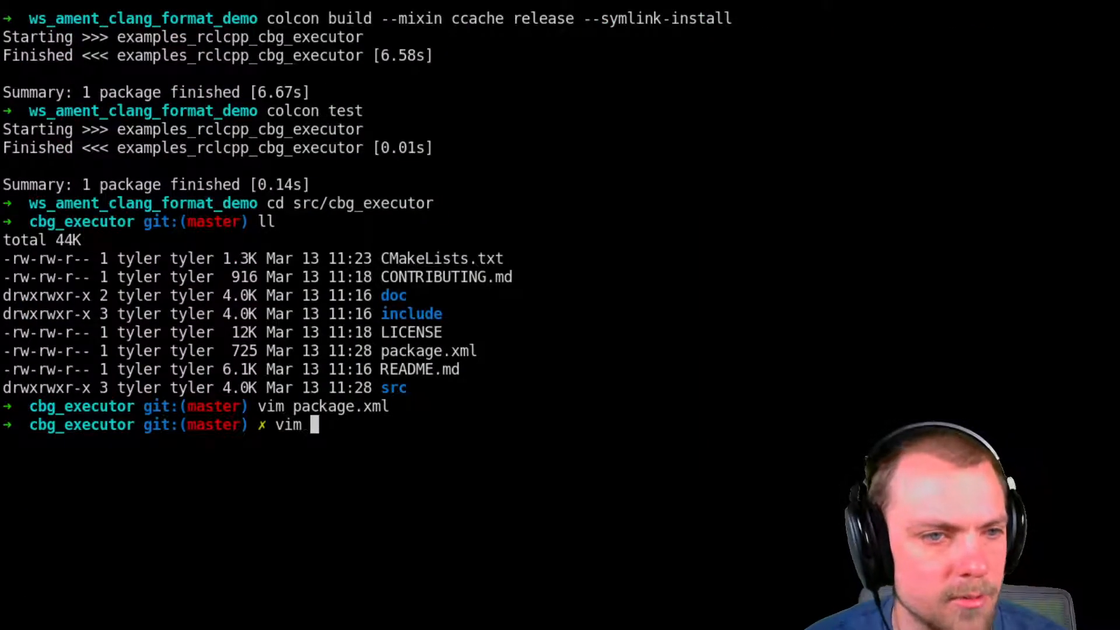
# Step: View the BUILD_TESTING lint section of CMakeLists.txt in vim and quit without changes
pyautogui.press('Return')
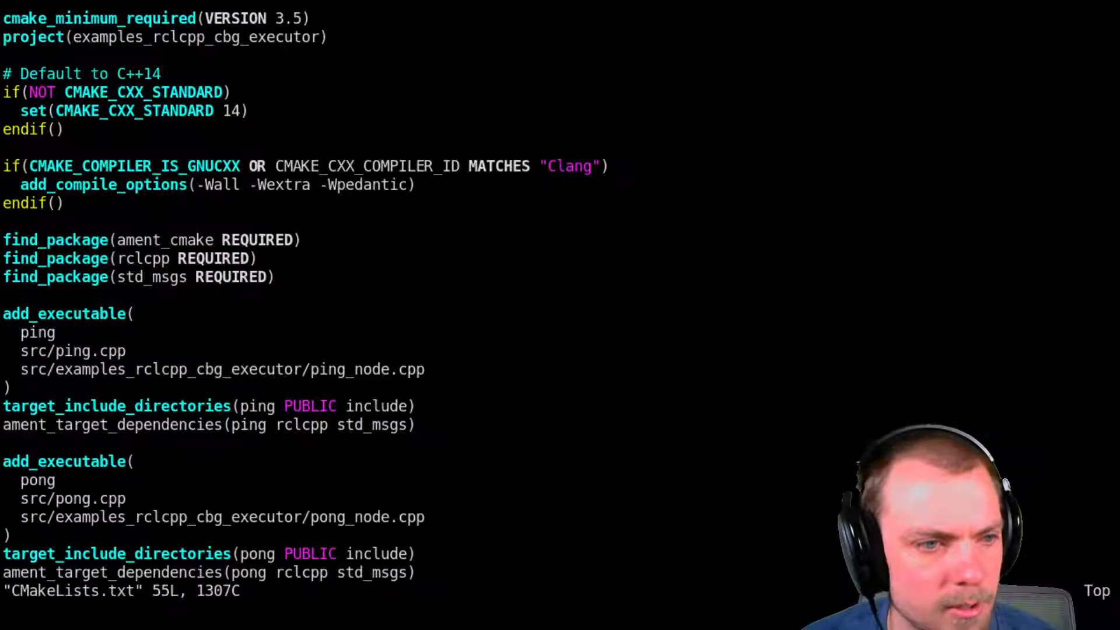
pyautogui.scroll(-3)
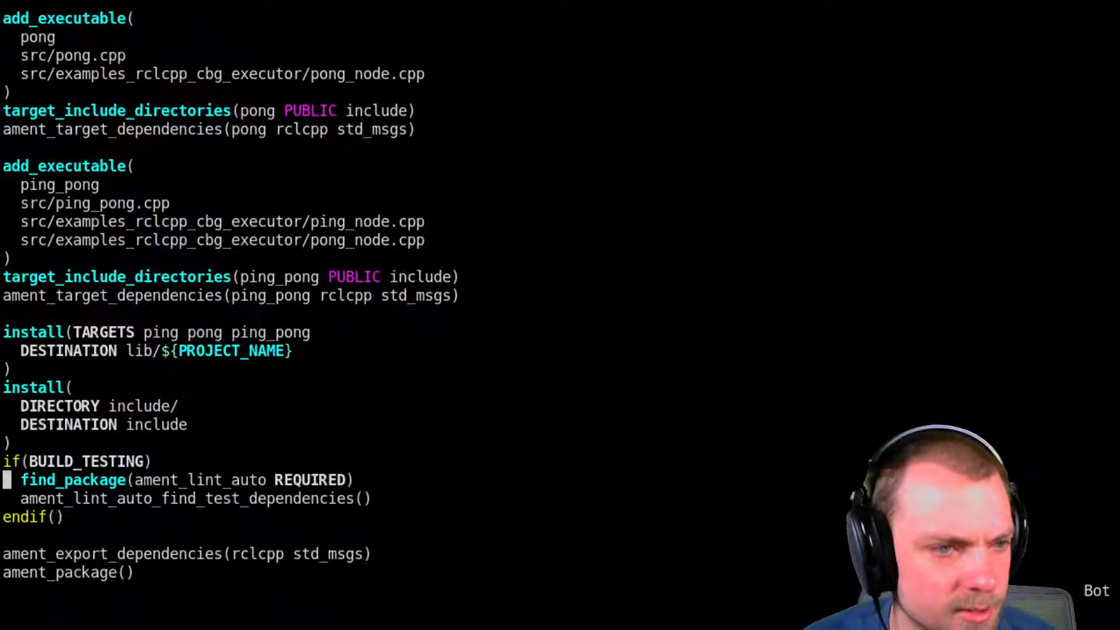
pyautogui.press('V')
pyautogui.write('cd ../../')
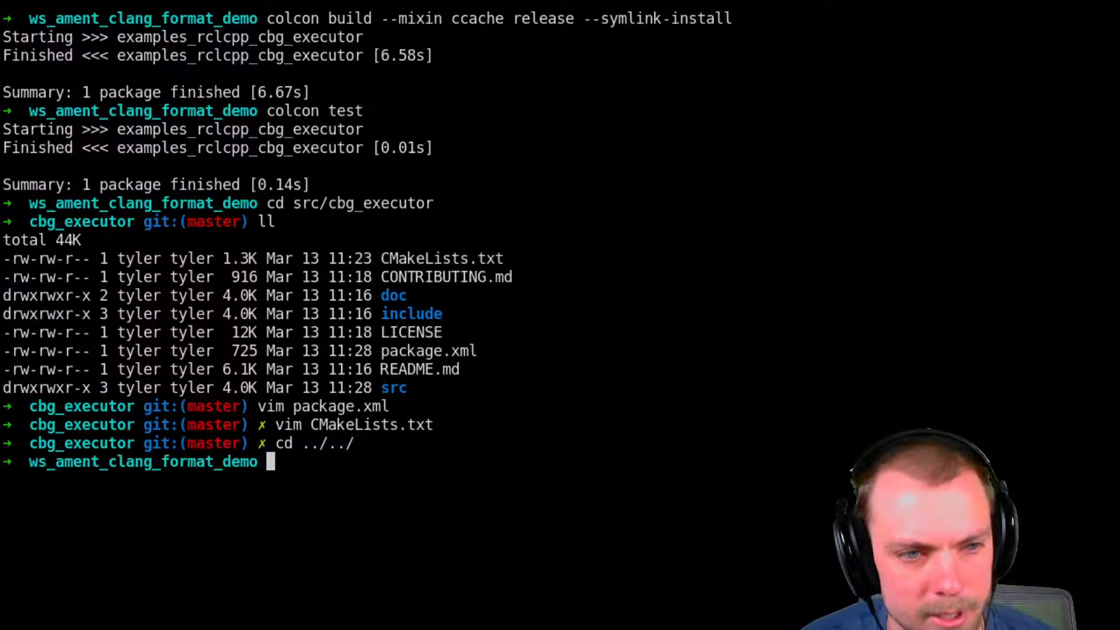
# Step: Rebuild the package and rerun colcon test, which now reports failures
pyautogui.write('colcon build --mixin ccache release --symlink-install')
pyautogui.write('colcon test')
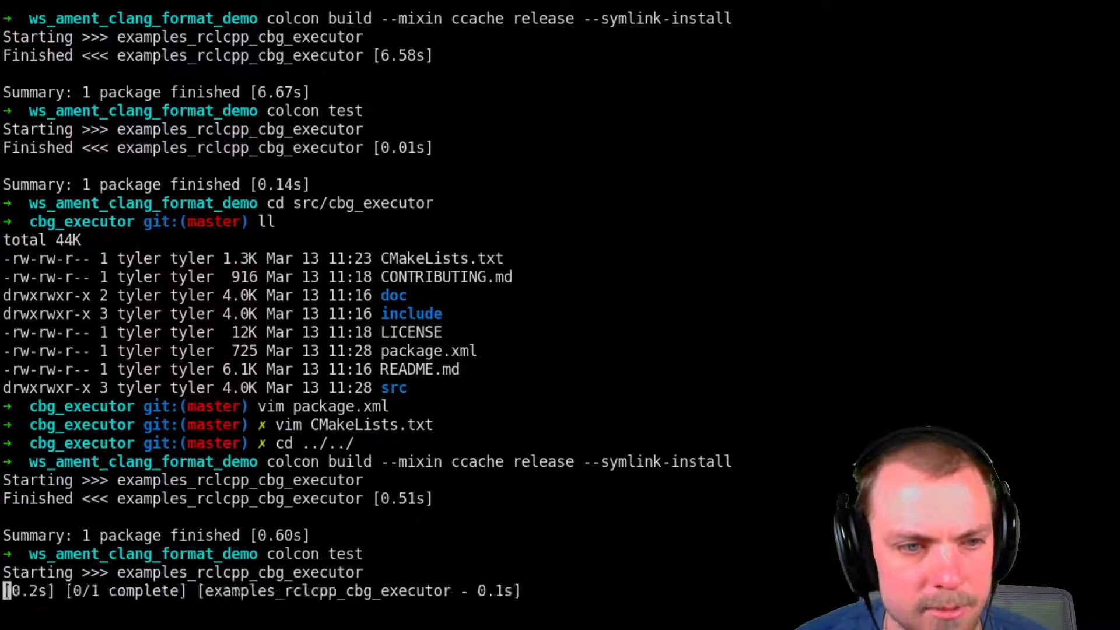
pyautogui.scroll(-3)
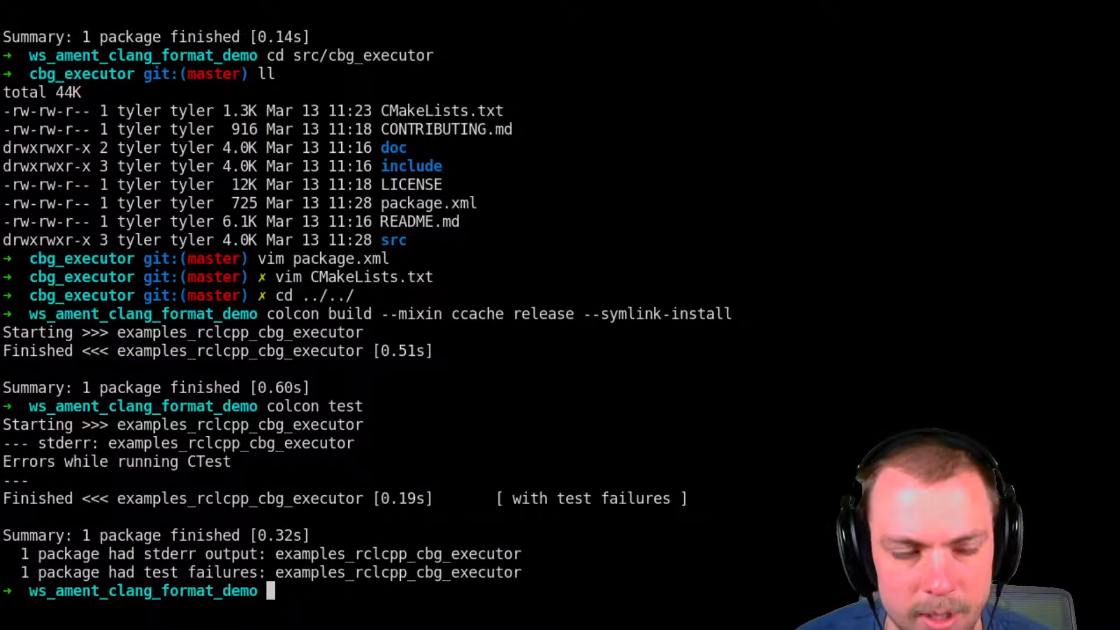
# Step: Show colcon test-result listing 80 clang_format failures in pong.cpp
pyautogui.write('colcon te')
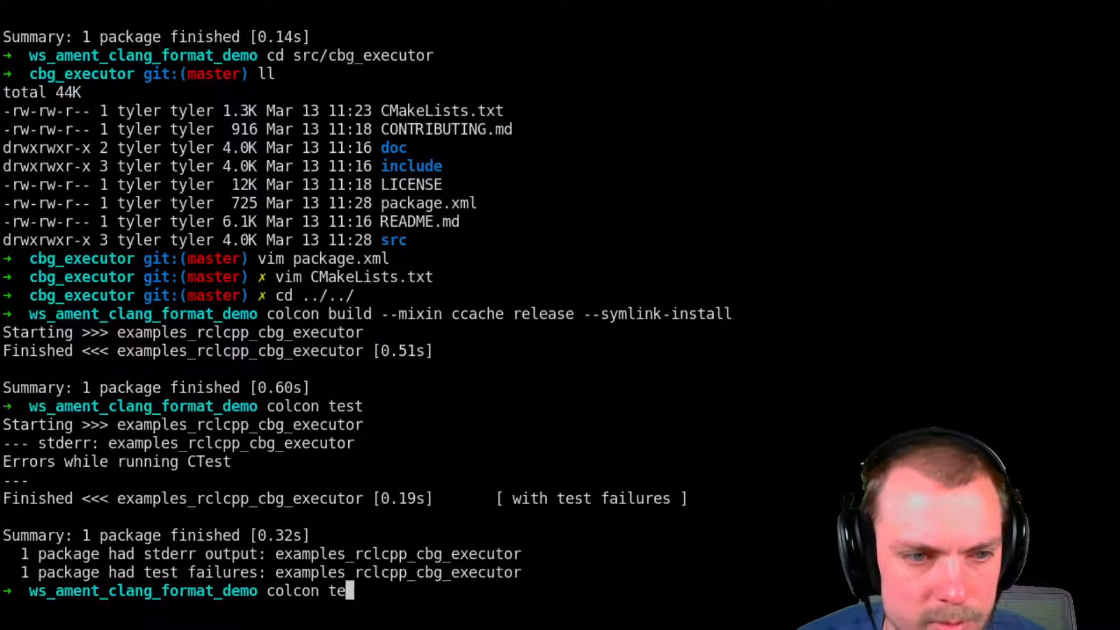
pyautogui.write('st-result')
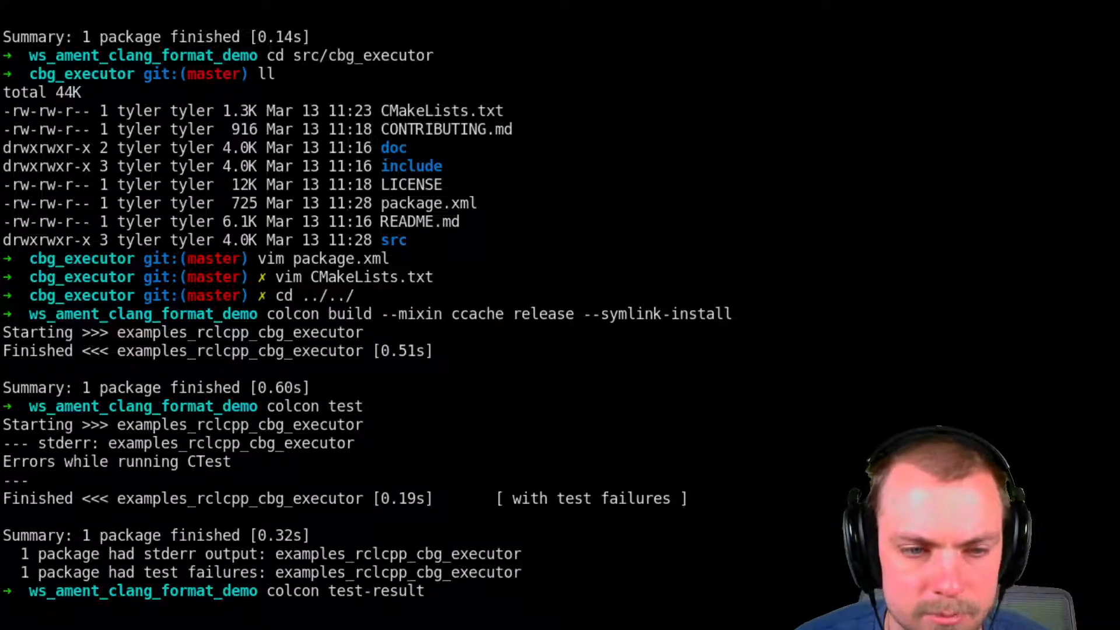
pyautogui.press('Return')
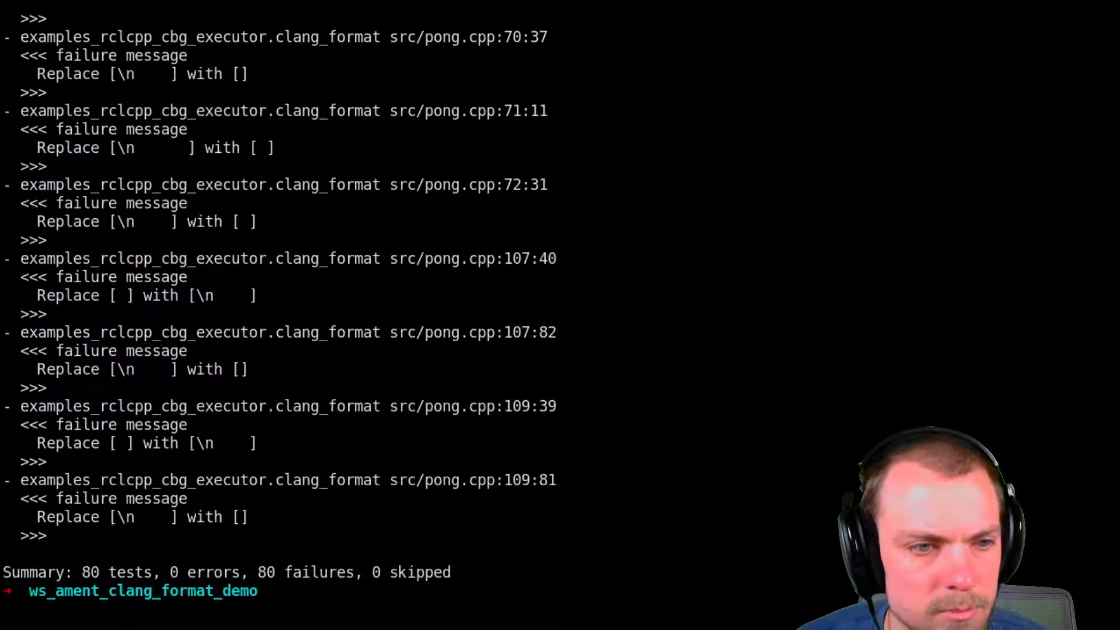
pyautogui.scroll(3)
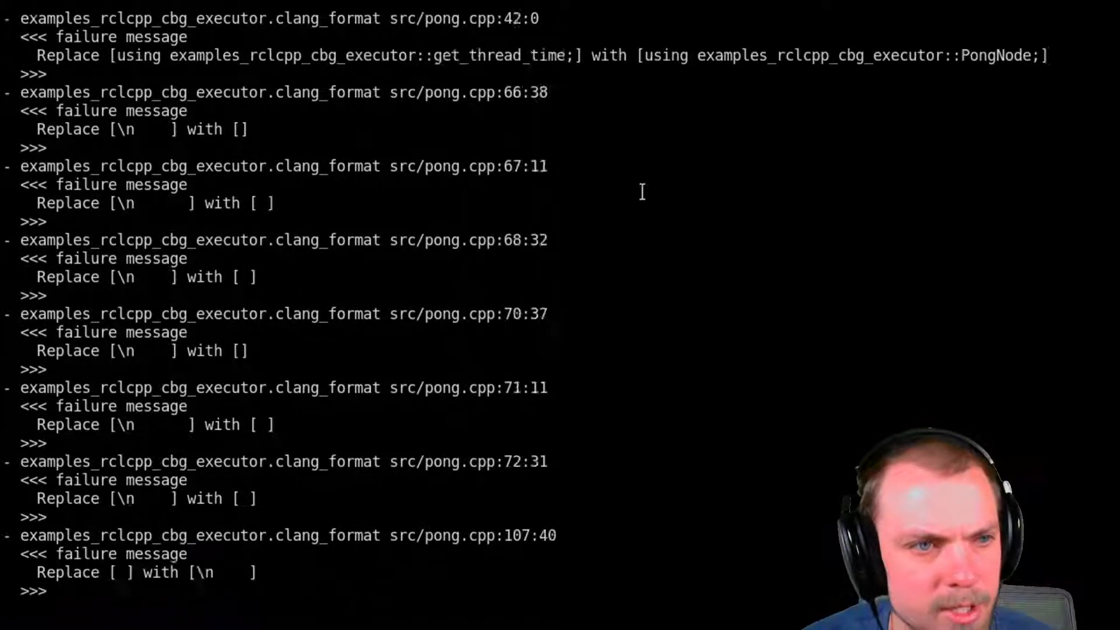
pyautogui.scroll(-3)
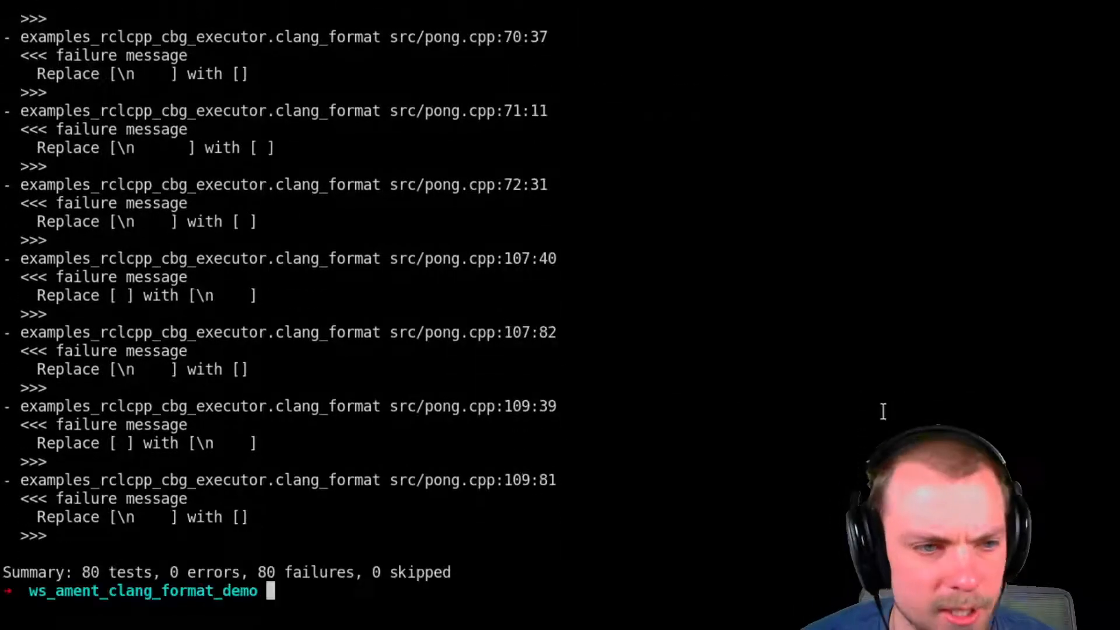
# Step: Change into the src/cbg_executor package folder
pyautogui.write('cd src/')
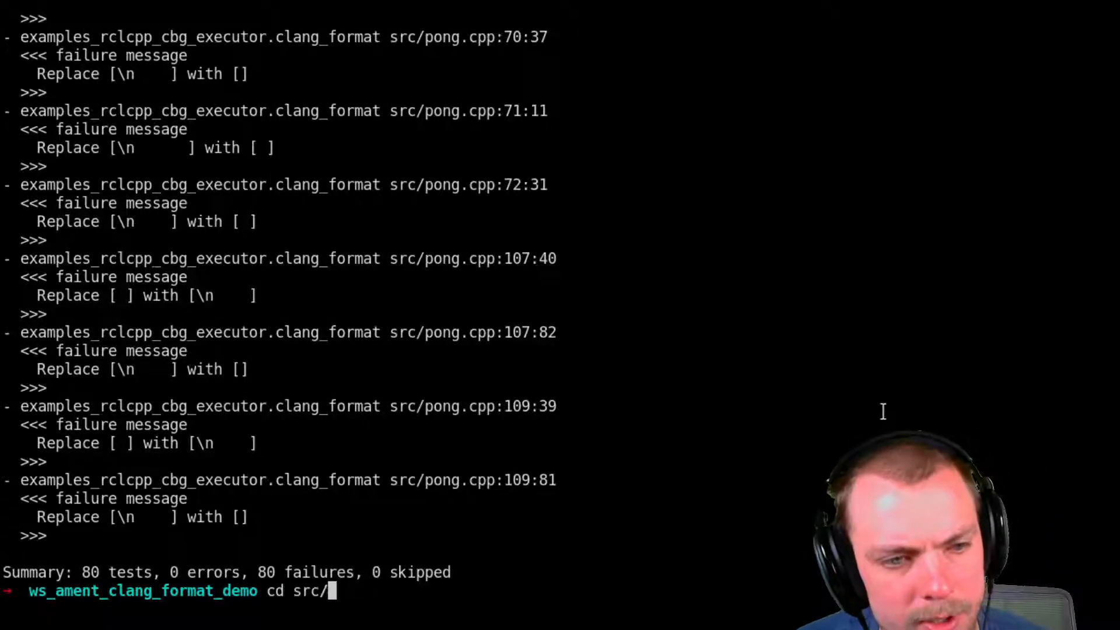
pyautogui.press('Return')
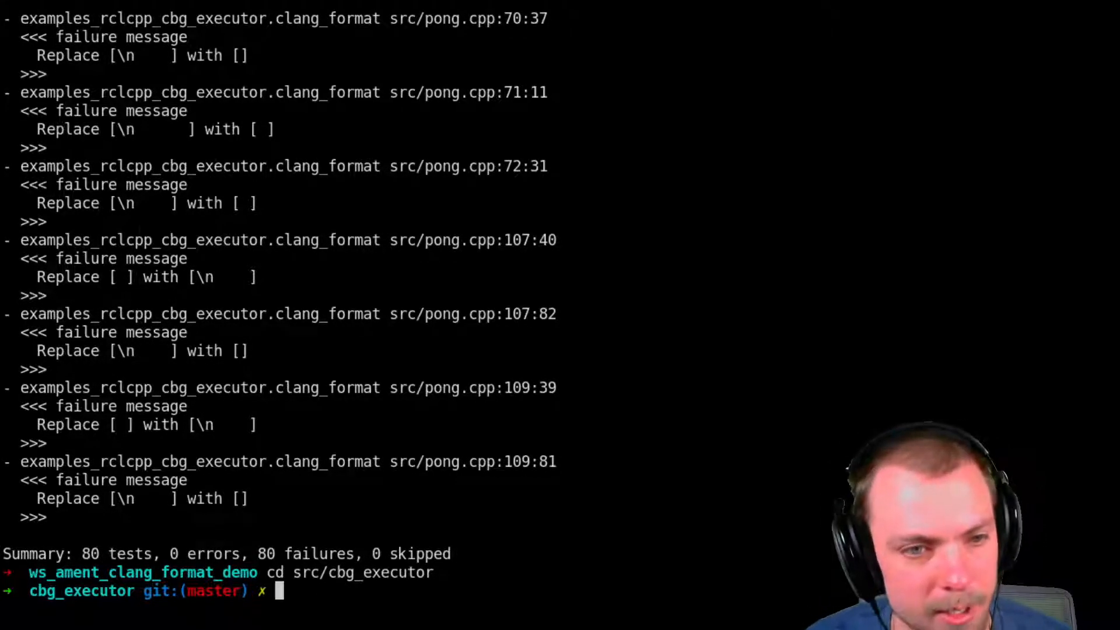
# Step: Run ament_clang_format on the package sources, reporting 8 files with 79 divergences
pyautogui.write('col')
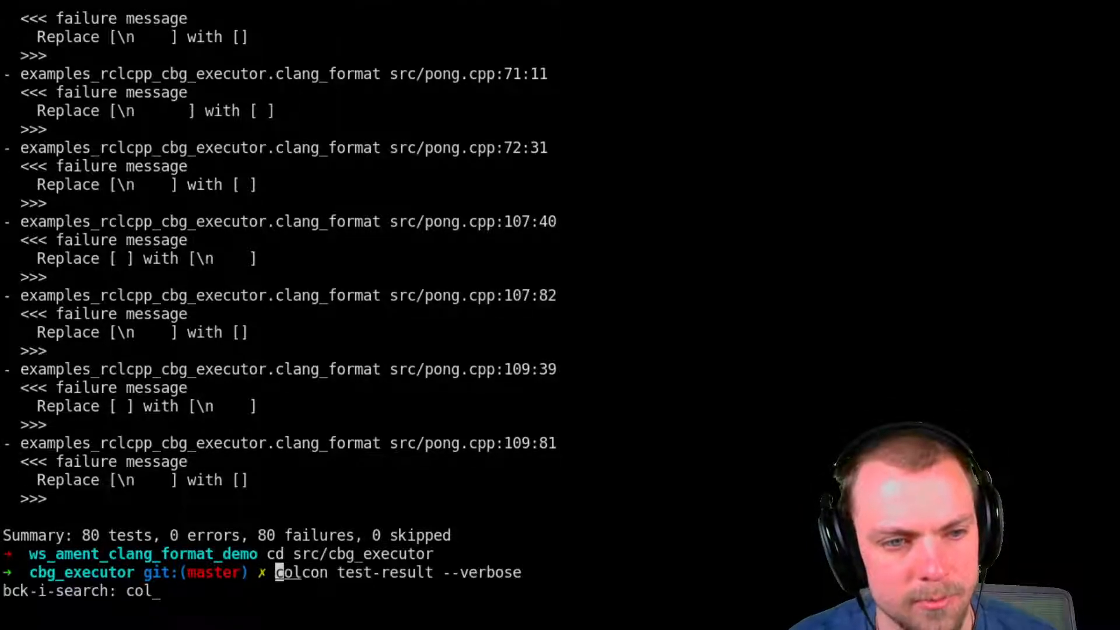
pyautogui.write('con')
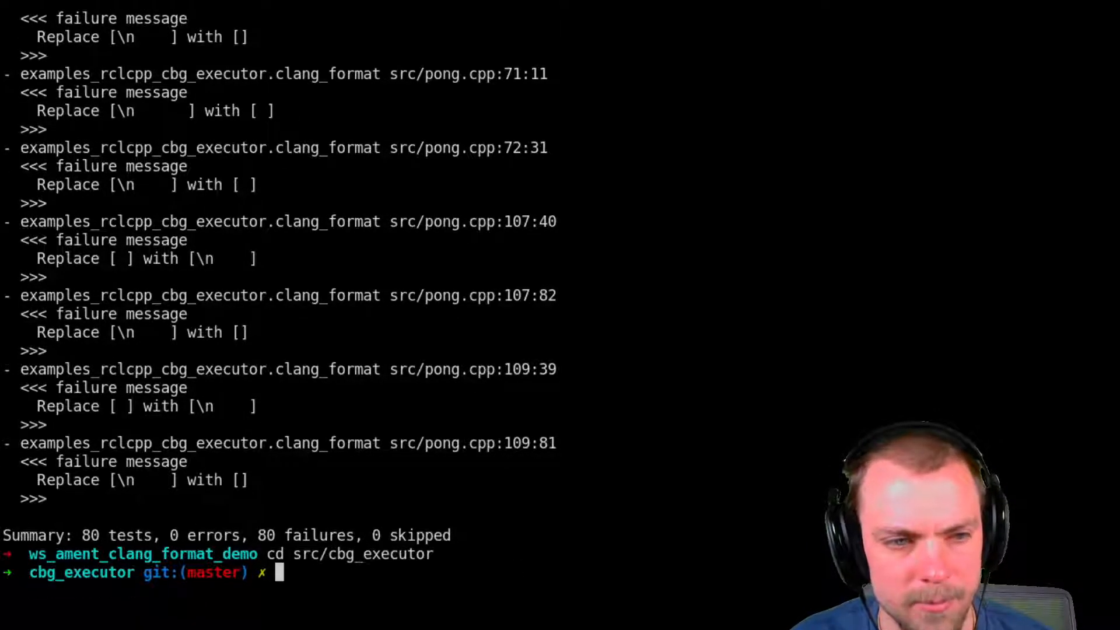
pyautogui.write('ament_clang')
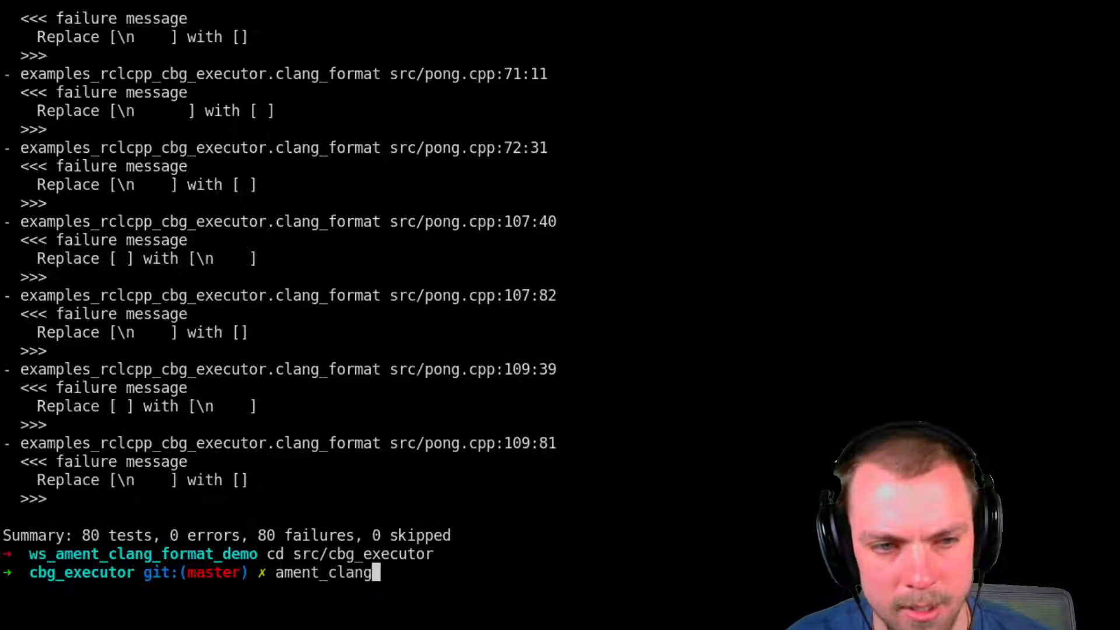
pyautogui.press('Return')
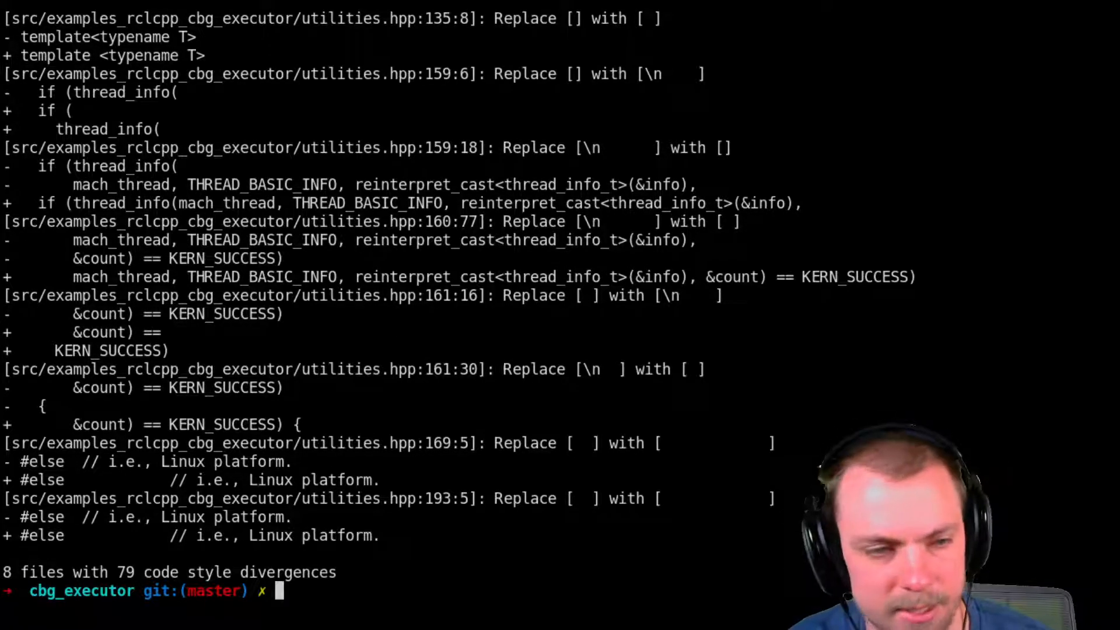
# Step: Run ament_clang_format --reformat to rewrite all eight package files in place
pyautogui.write('ament_clang_format')
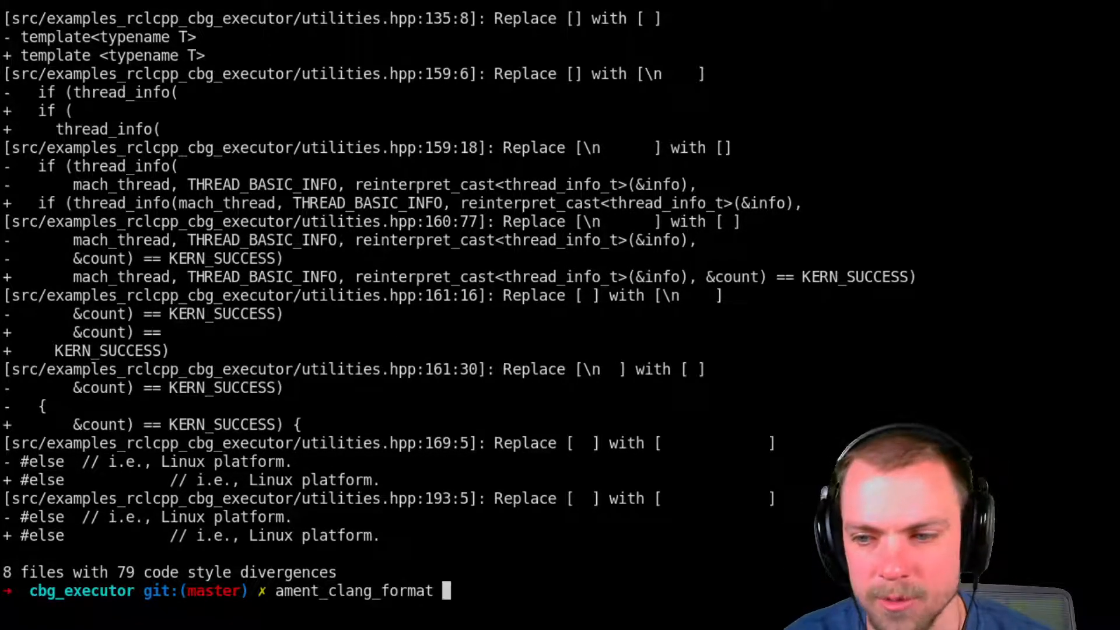
pyautogui.write('--refor')
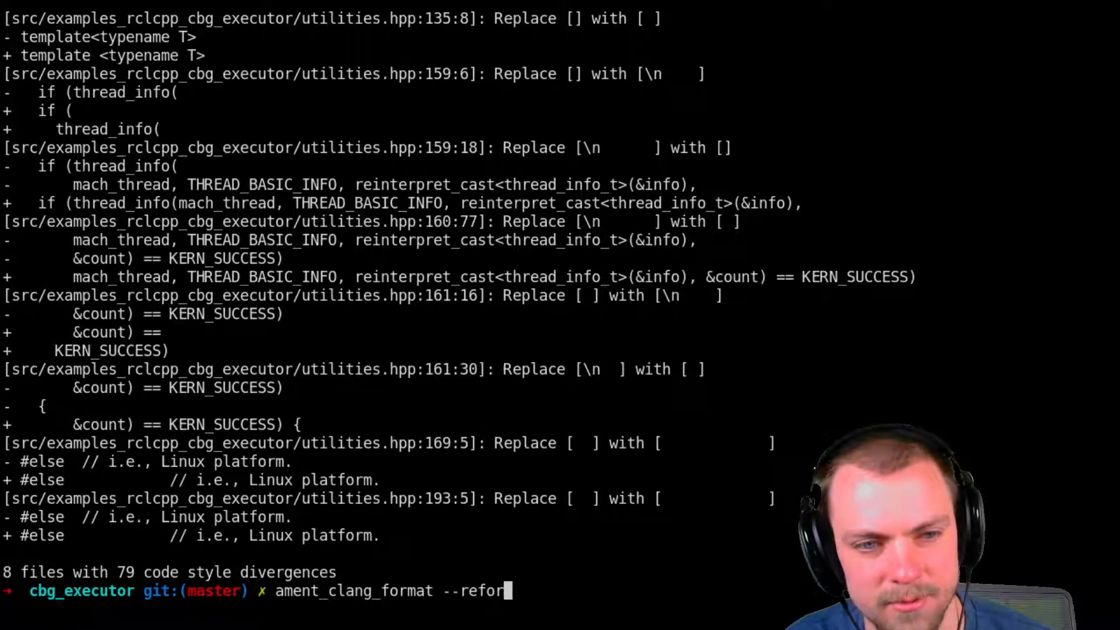
pyautogui.press('Return')
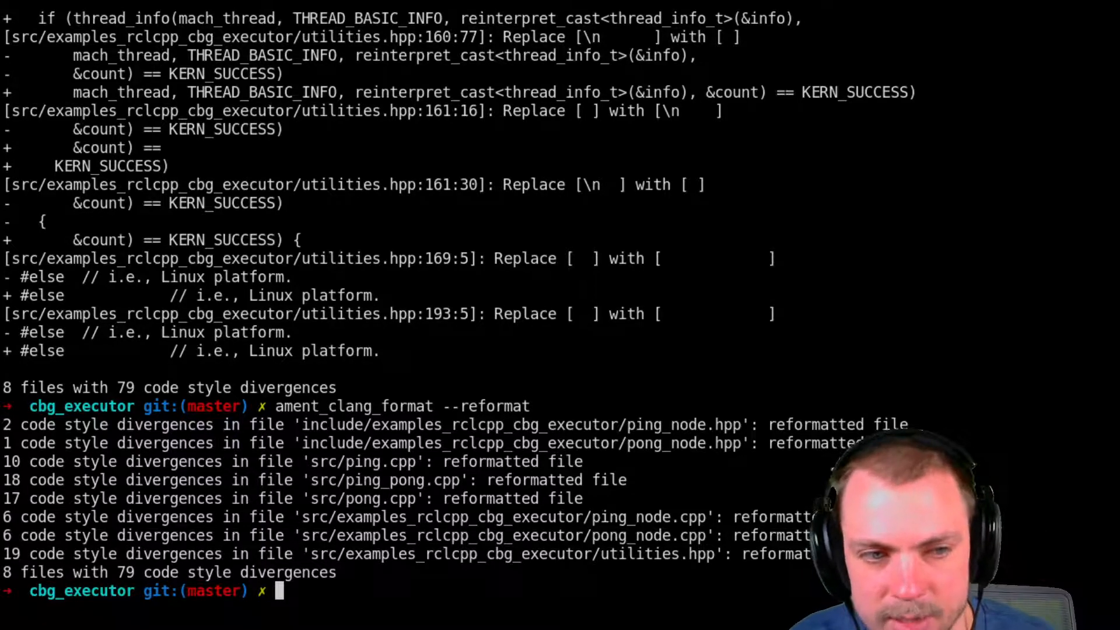
# Step: Return to the workspace root and rerun colcon test, which now finishes cleanly
pyautogui.write('cd ../')
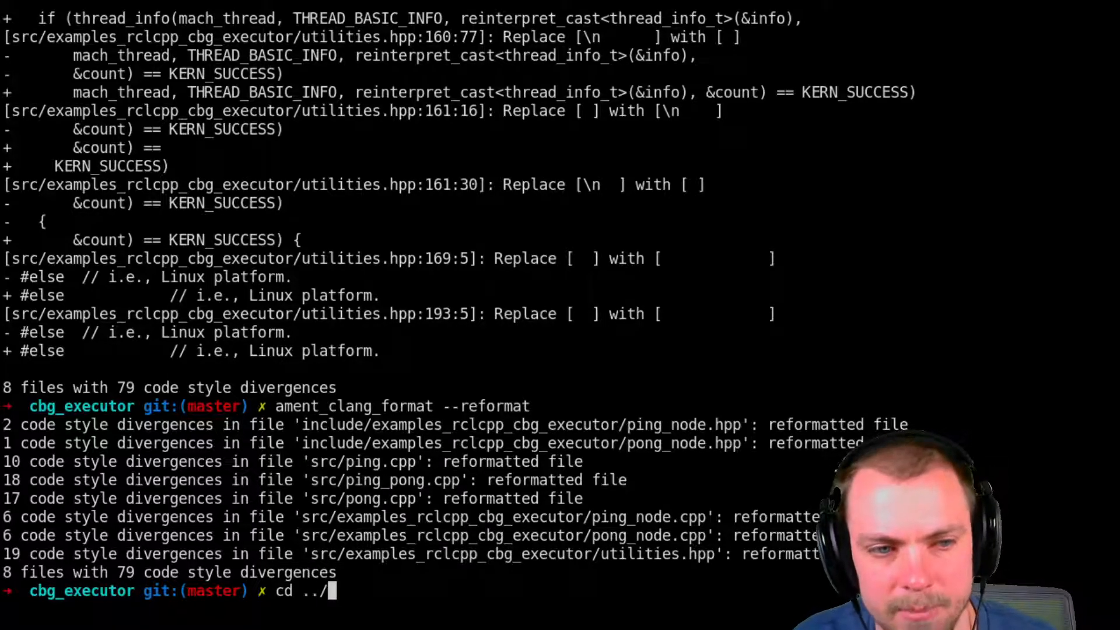
pyautogui.press('Return')
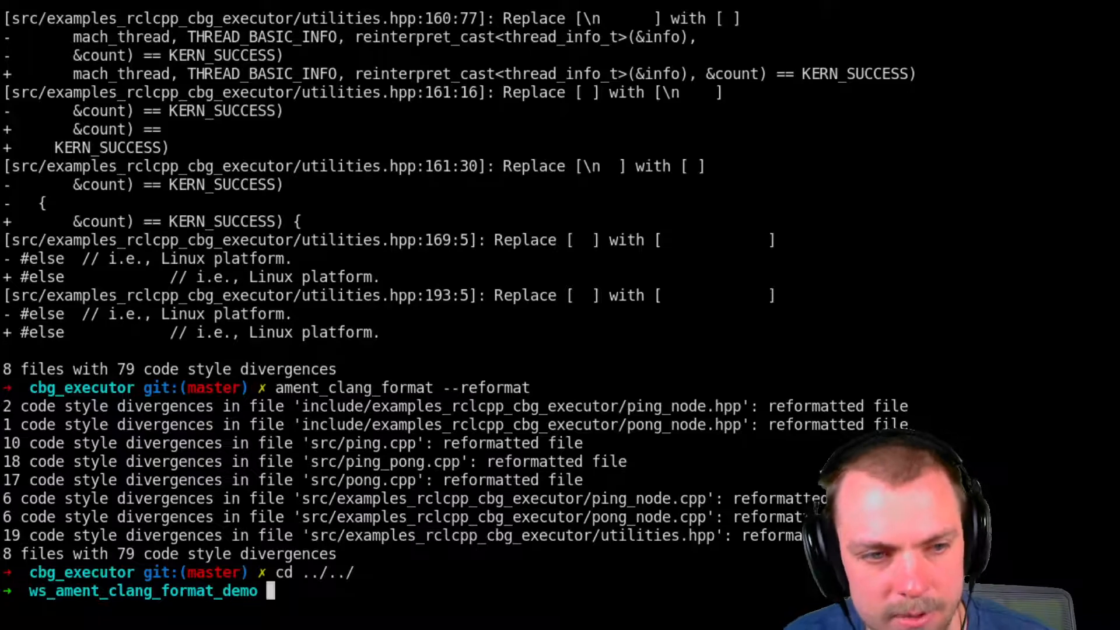
pyautogui.press('ctrl+r')
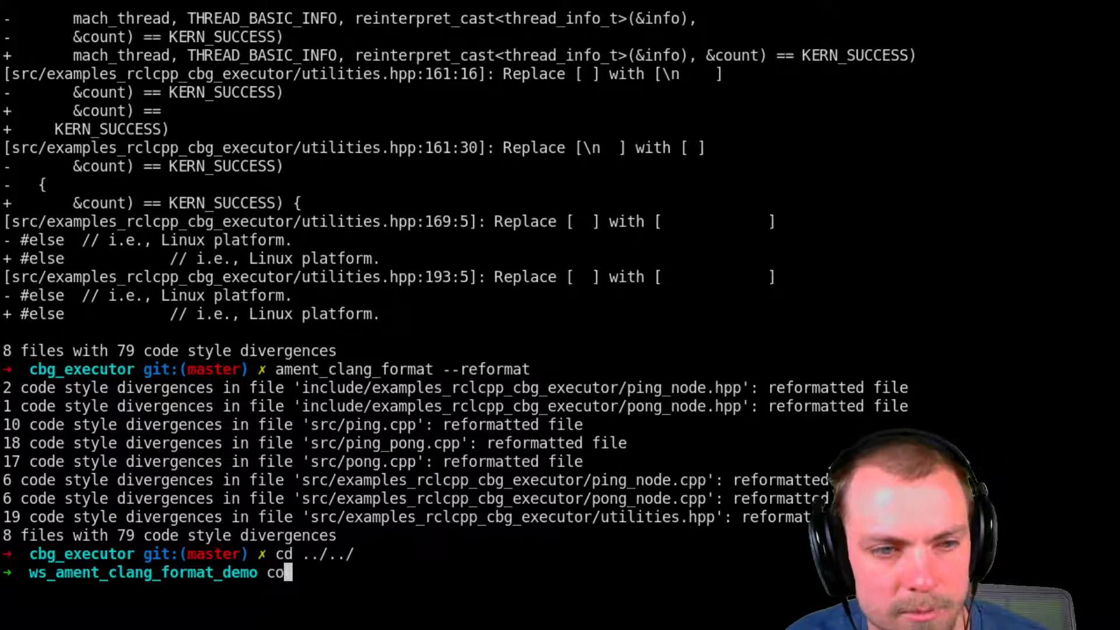
pyautogui.press('Return')
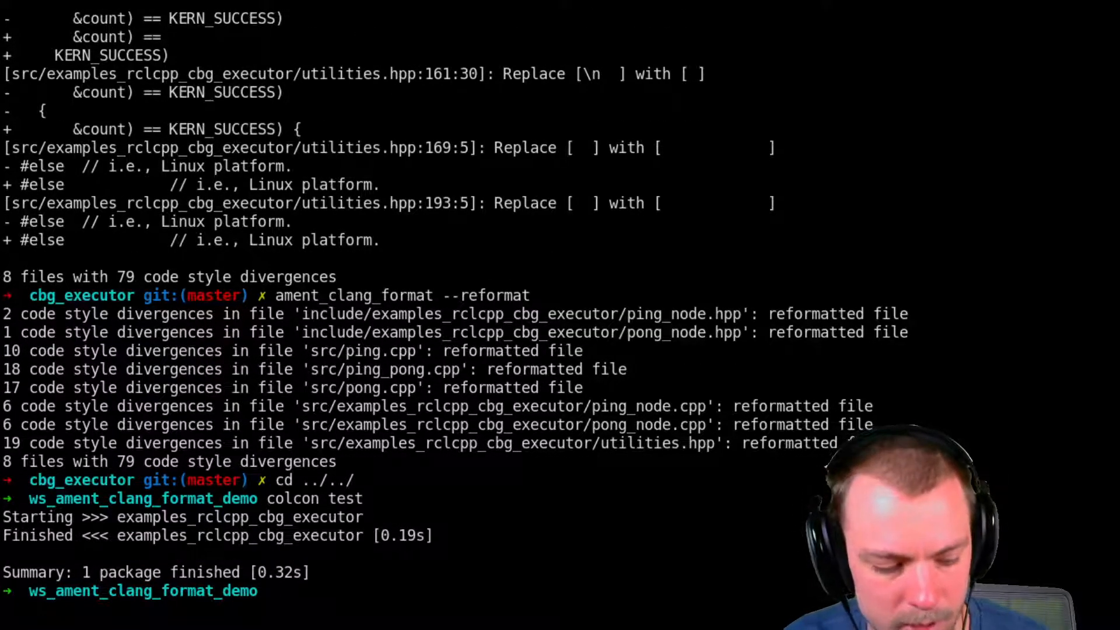
# Step: Request the detailed results with colcon test-result --verbose
pyautogui.write('colcon test-result --verb')
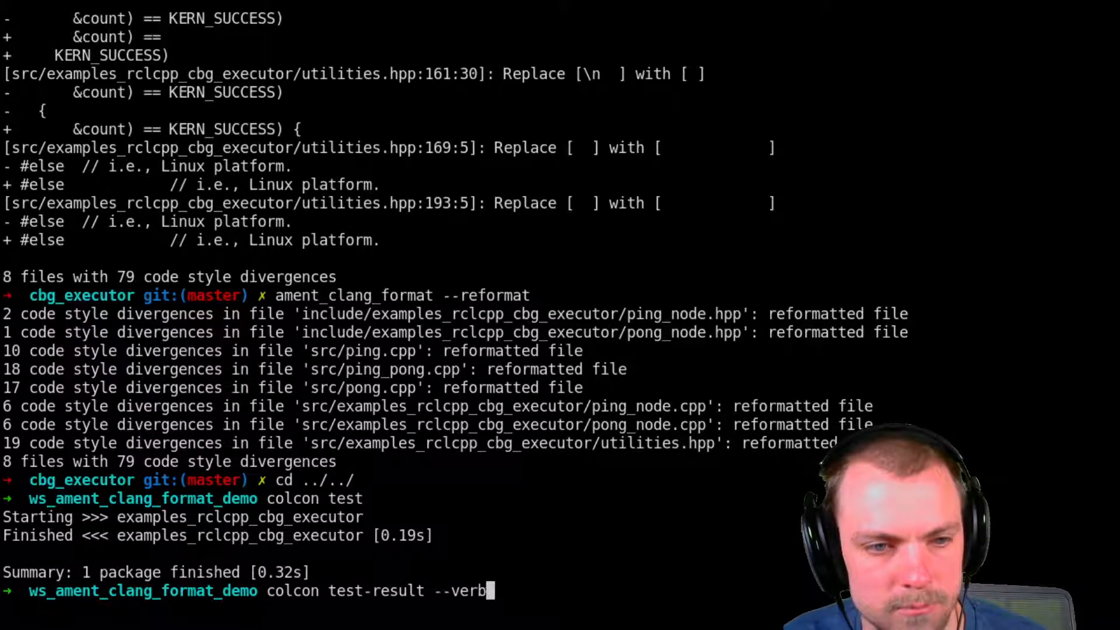
pyautogui.press('Return')
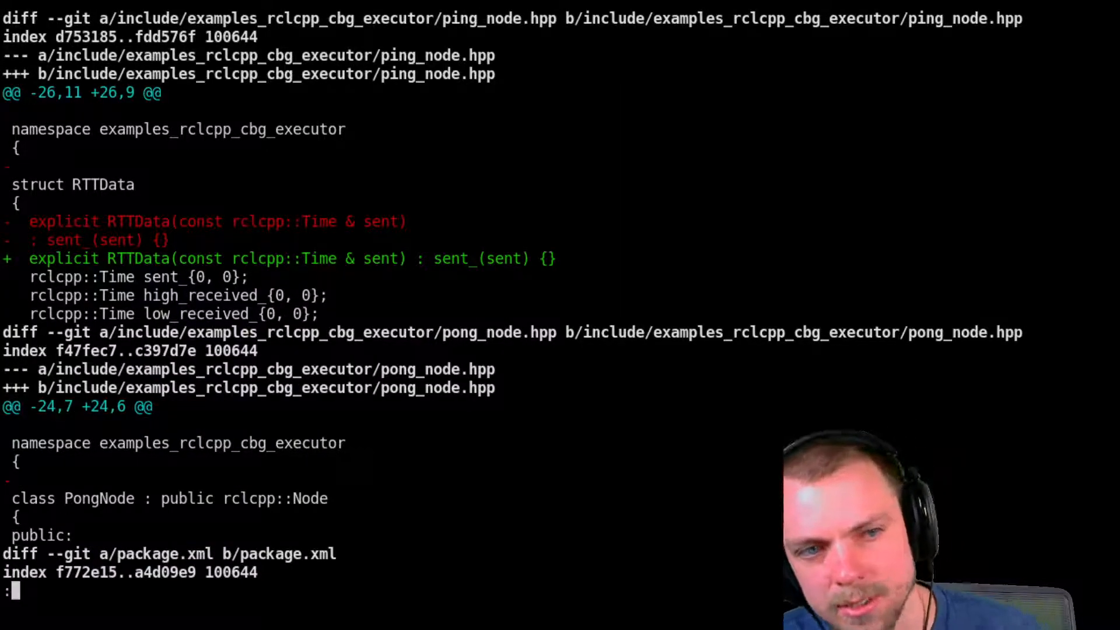
# Step: Page through git diff across package.xml, ping_node.cpp, pong_node.cpp and utilities.hpp whitespace changes
pyautogui.scroll(-3)
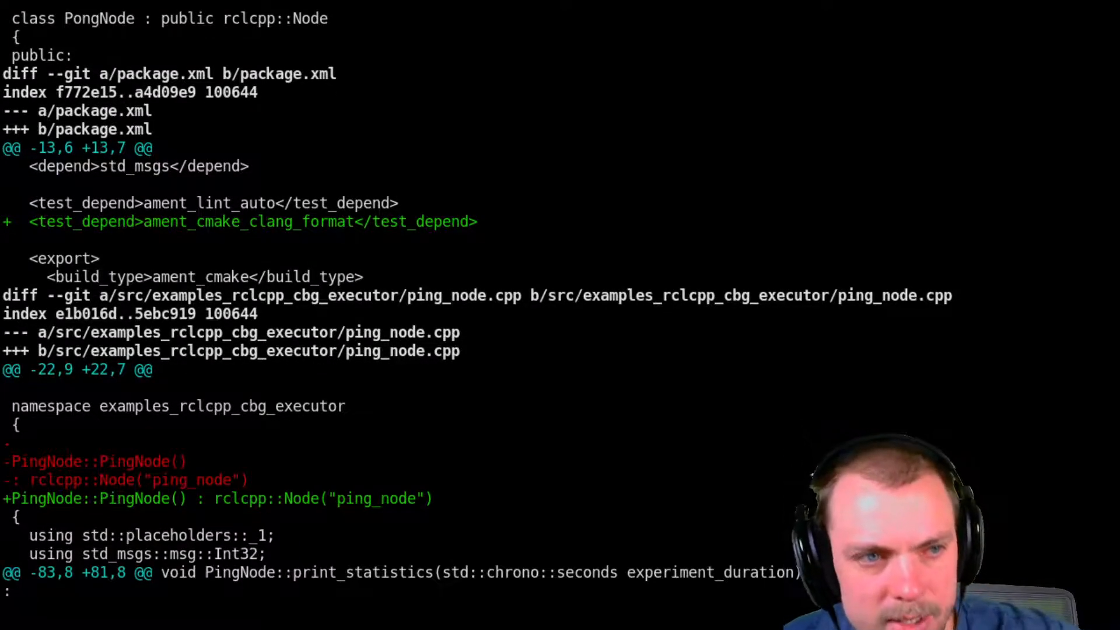
pyautogui.scroll(-3)
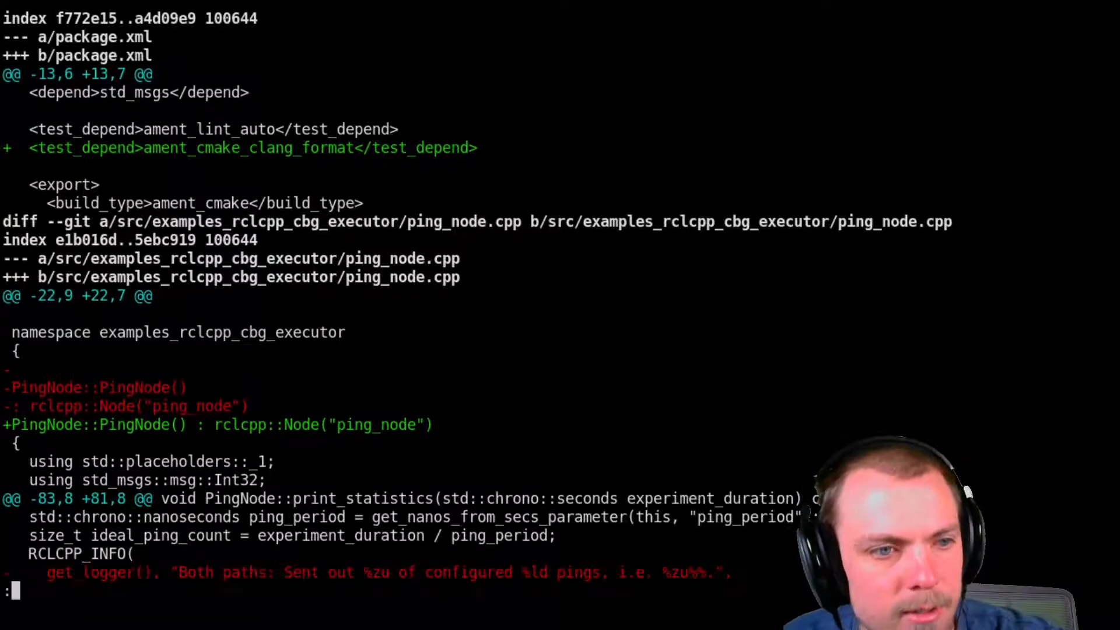
pyautogui.scroll(-3)
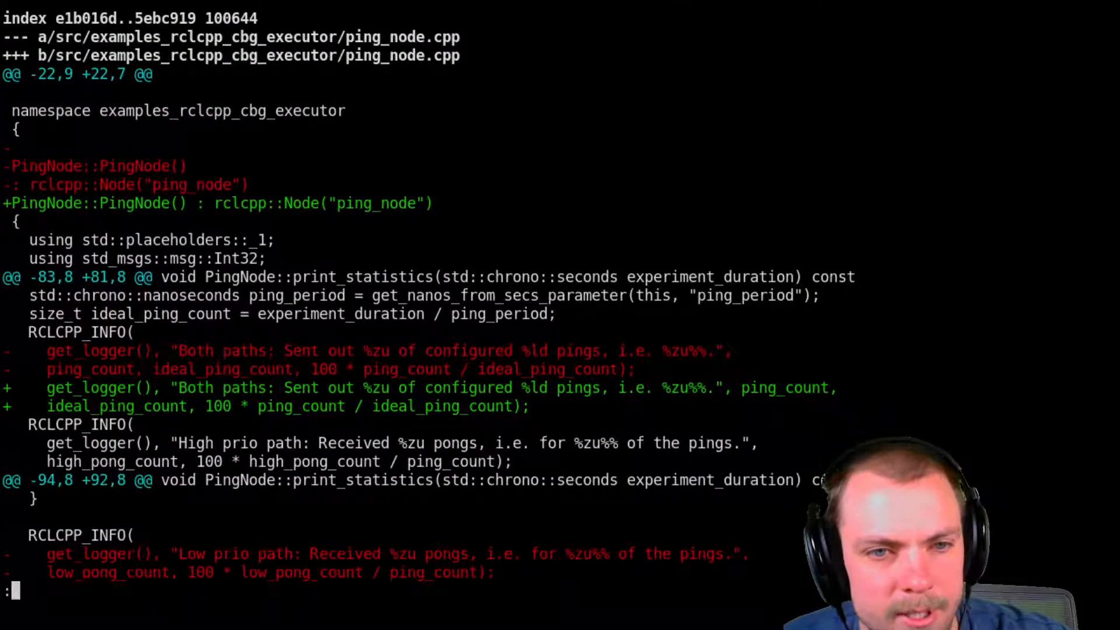
pyautogui.scroll(-3)
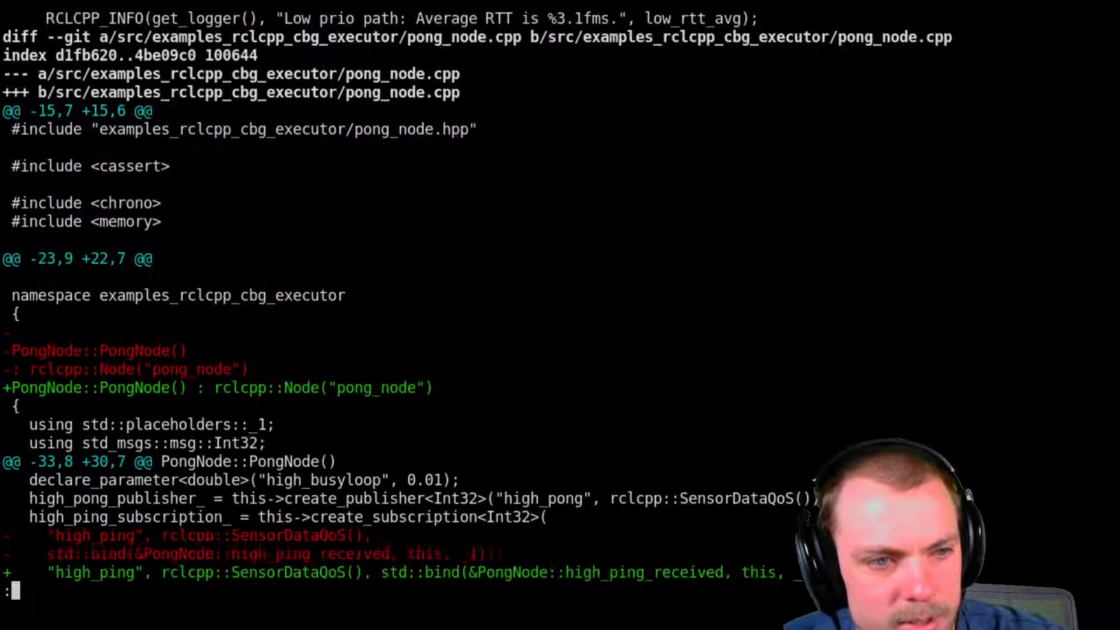
pyautogui.scroll(-3)
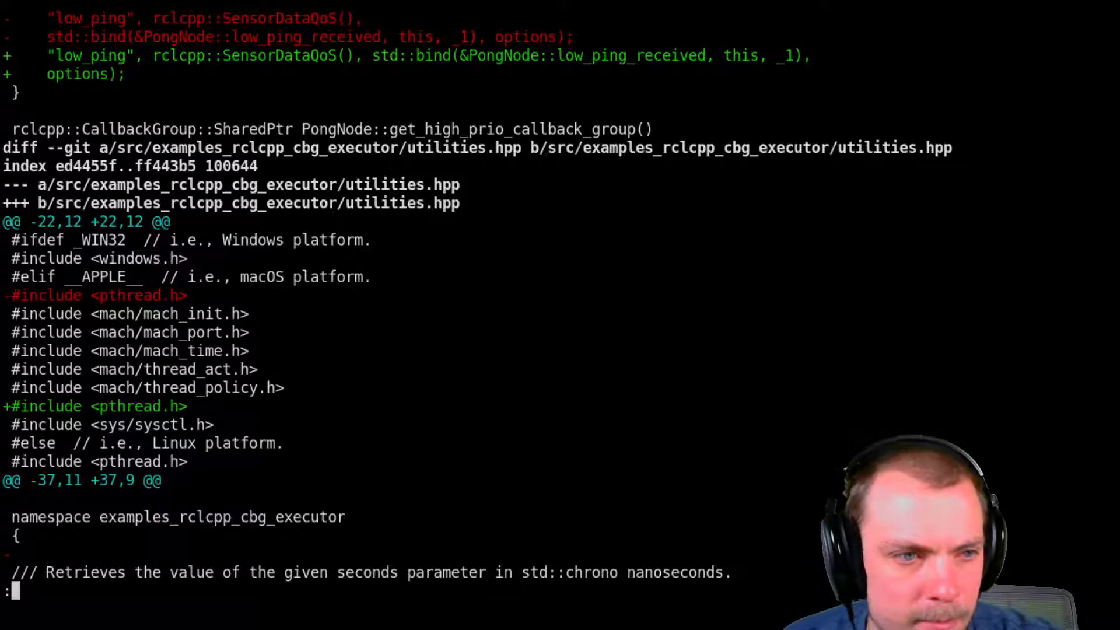
pyautogui.scroll(-3)
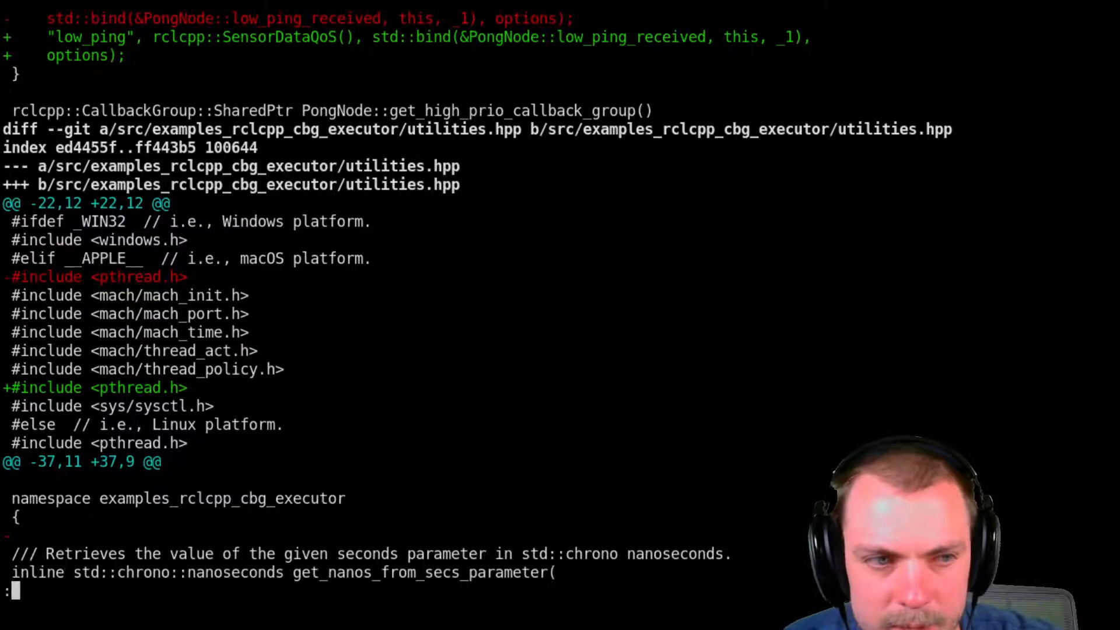
pyautogui.scroll(-3)
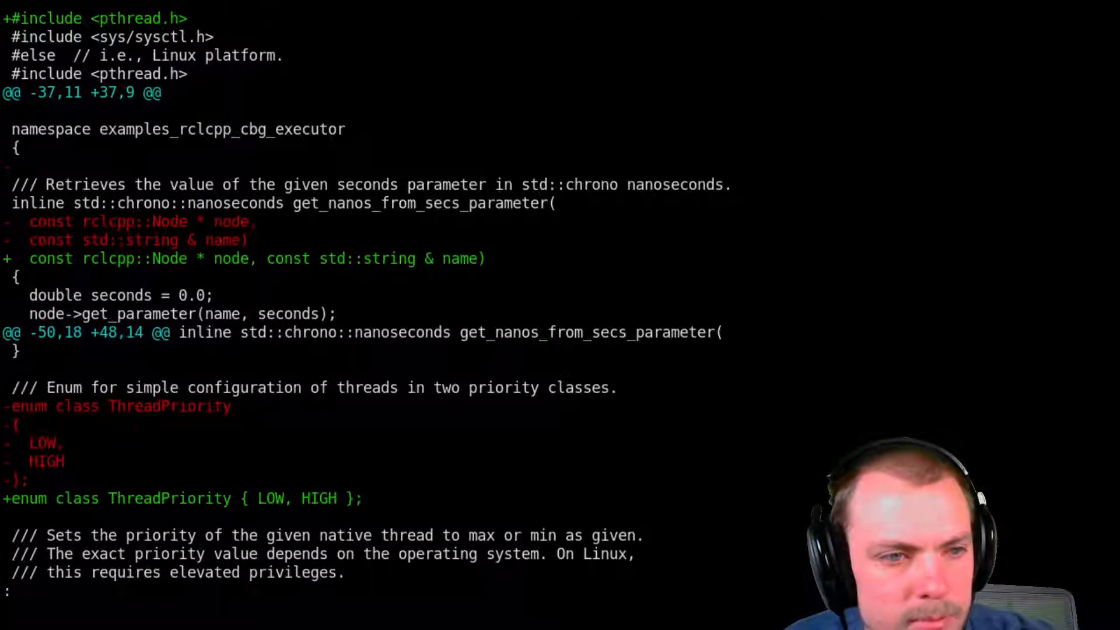
pyautogui.scroll(-3)
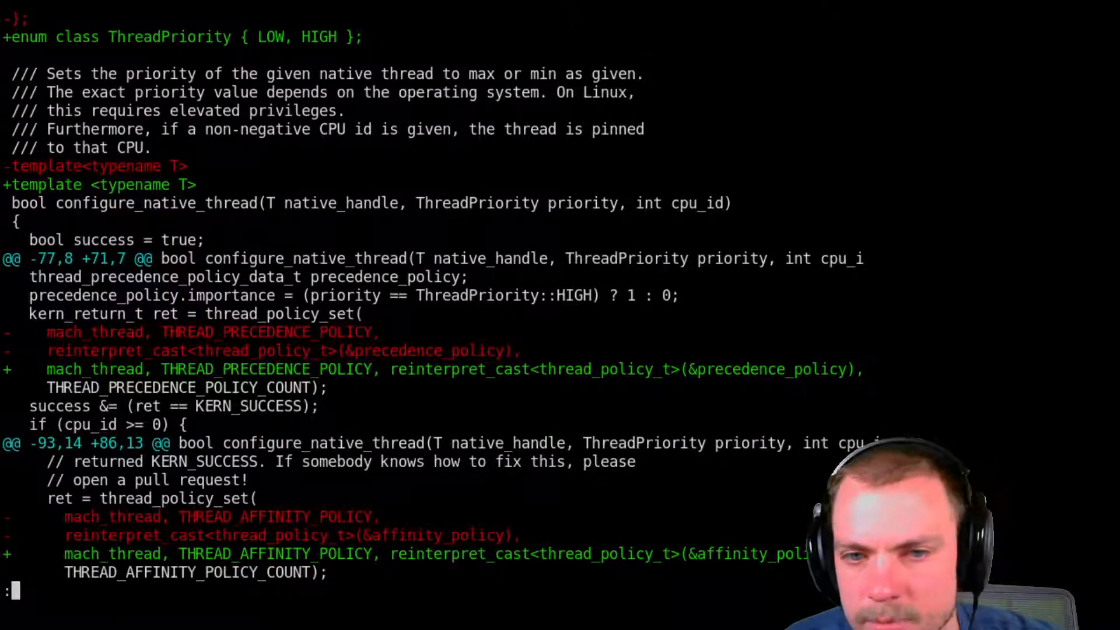
pyautogui.scroll(-3)
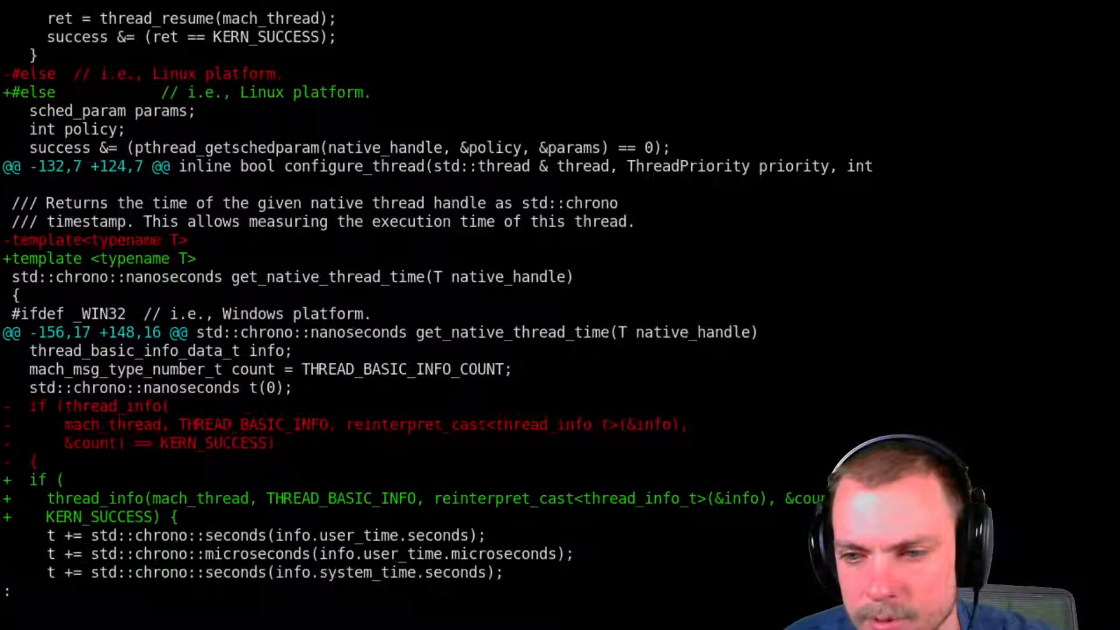